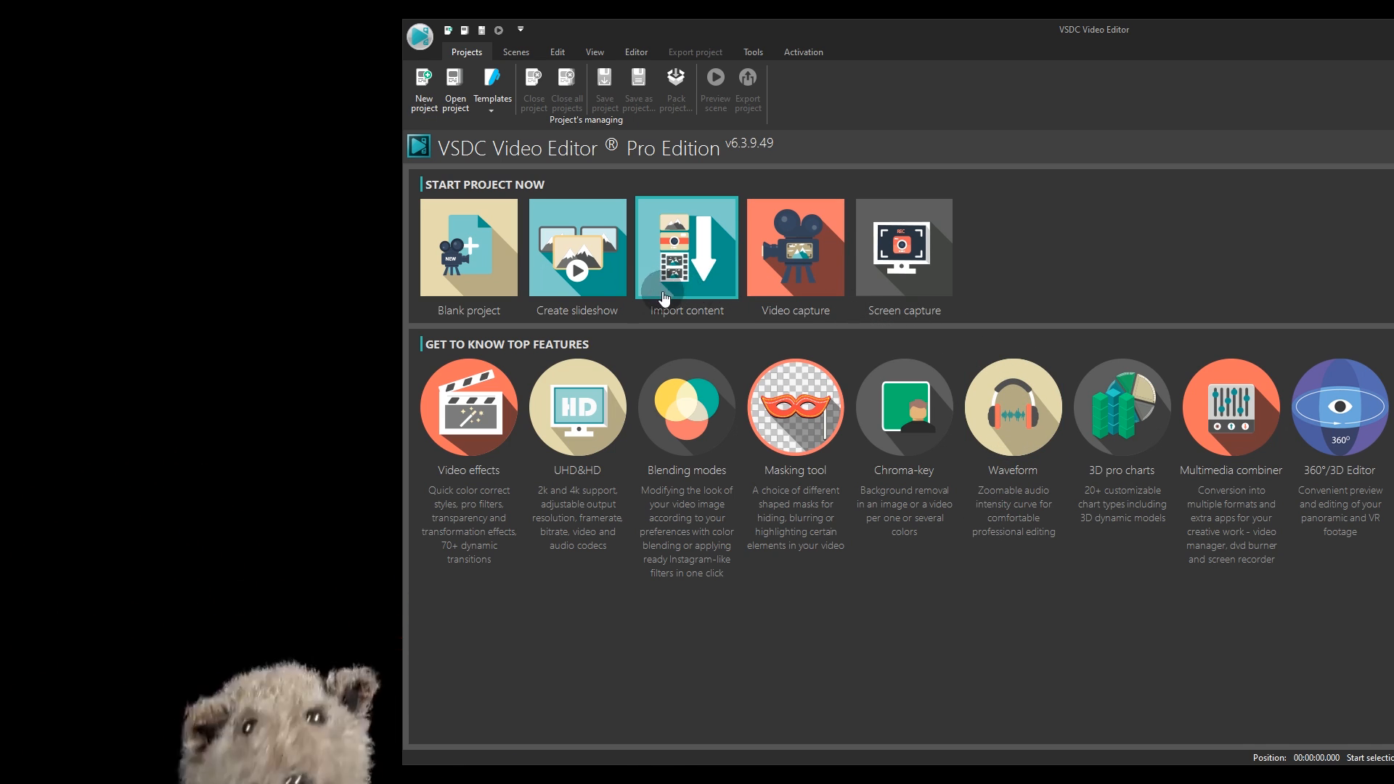
# Step: Start a new project by importing the video clip from the start page
pyautogui.click(686, 247)
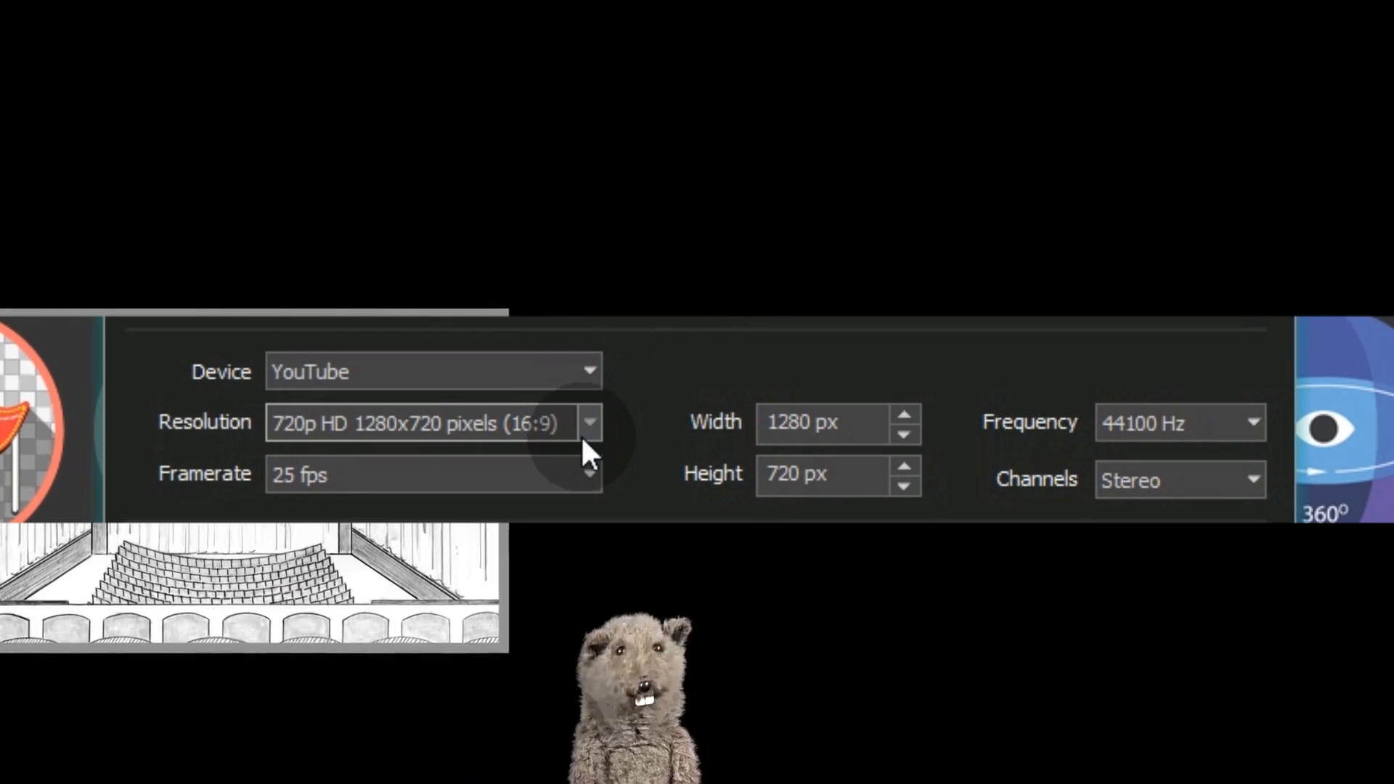
# Step: Set a custom 720x1080 project resolution and confirm the settings
pyautogui.click(588, 423)
pyautogui.write('1080')
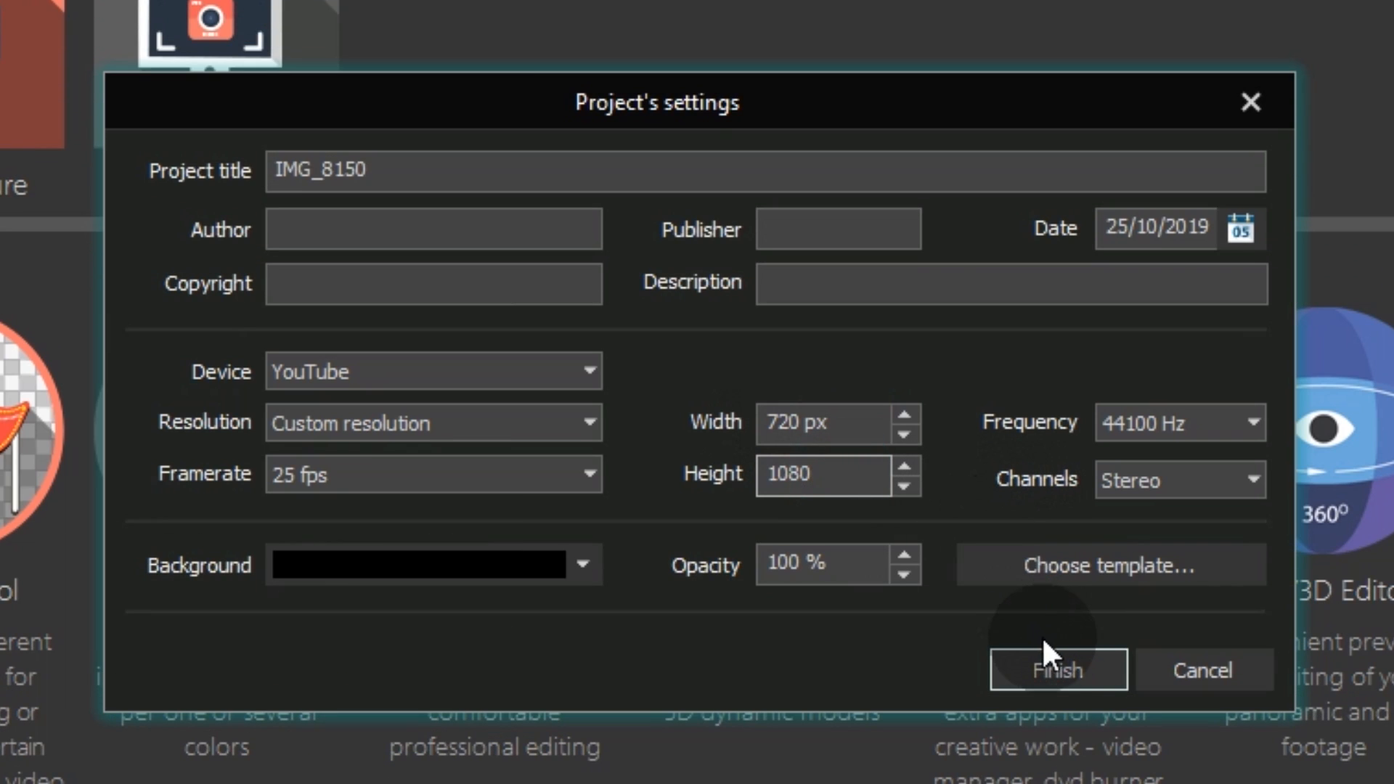
pyautogui.click(1058, 669)
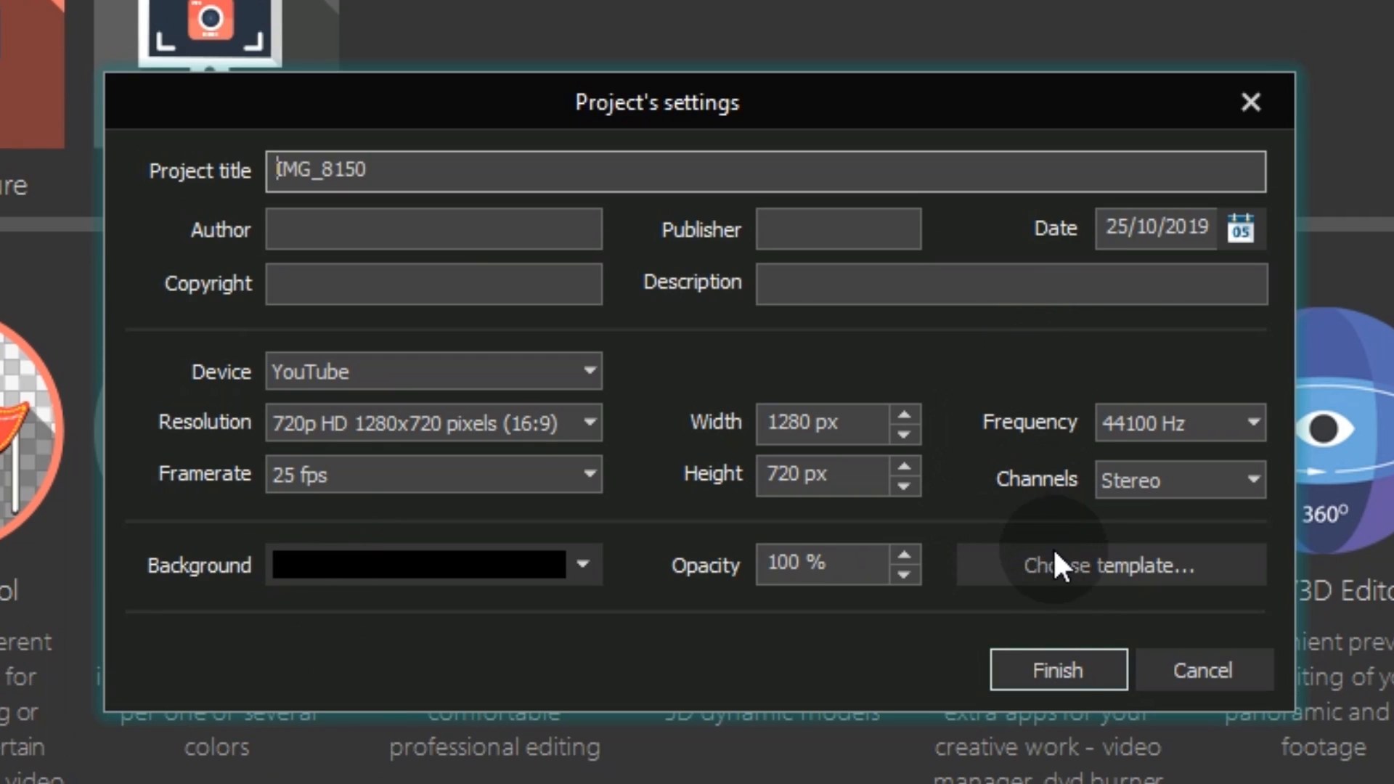
# Step: Create the IMG_8150 project with the default 720p HD 1280x720, 25 fps settings
pyautogui.click(1057, 669)
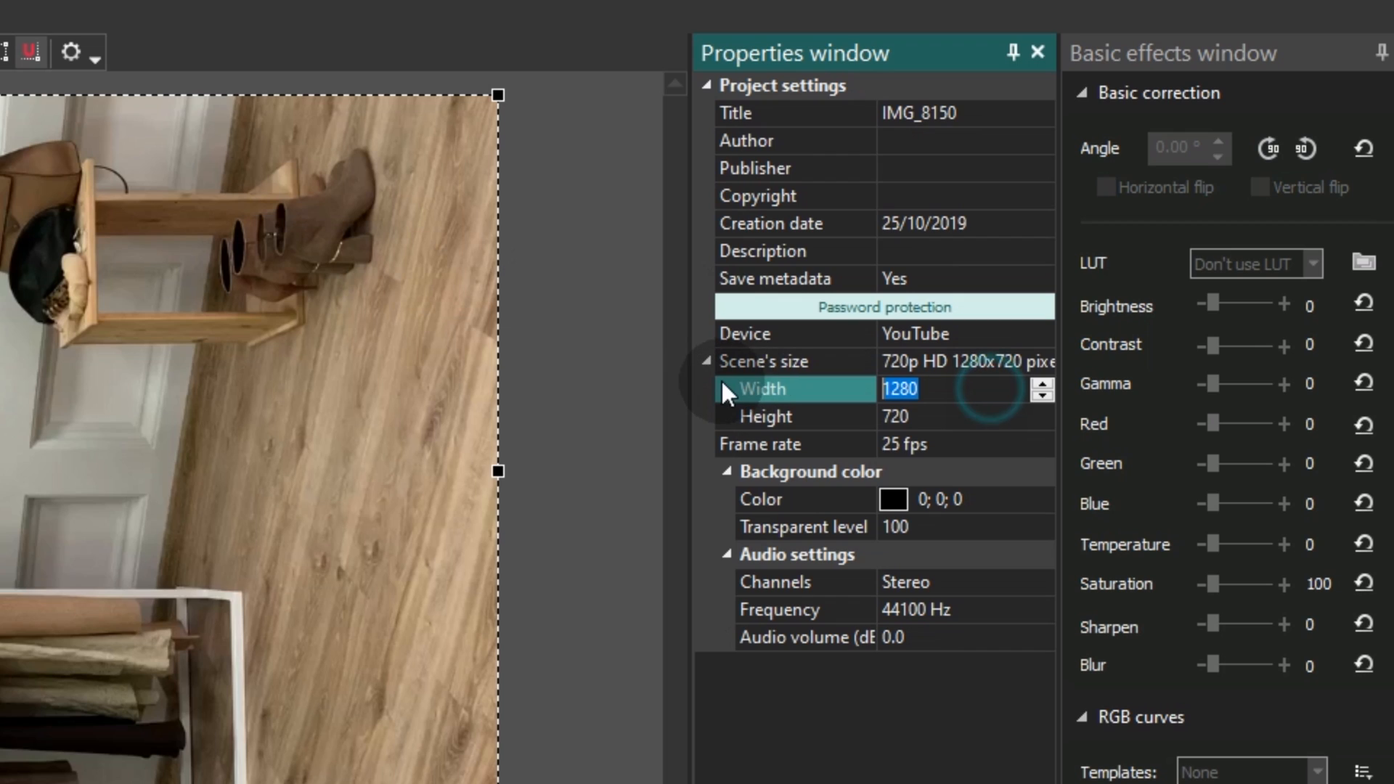
# Step: Set the scene's width to 720 and height to 1280
pyautogui.write('720')
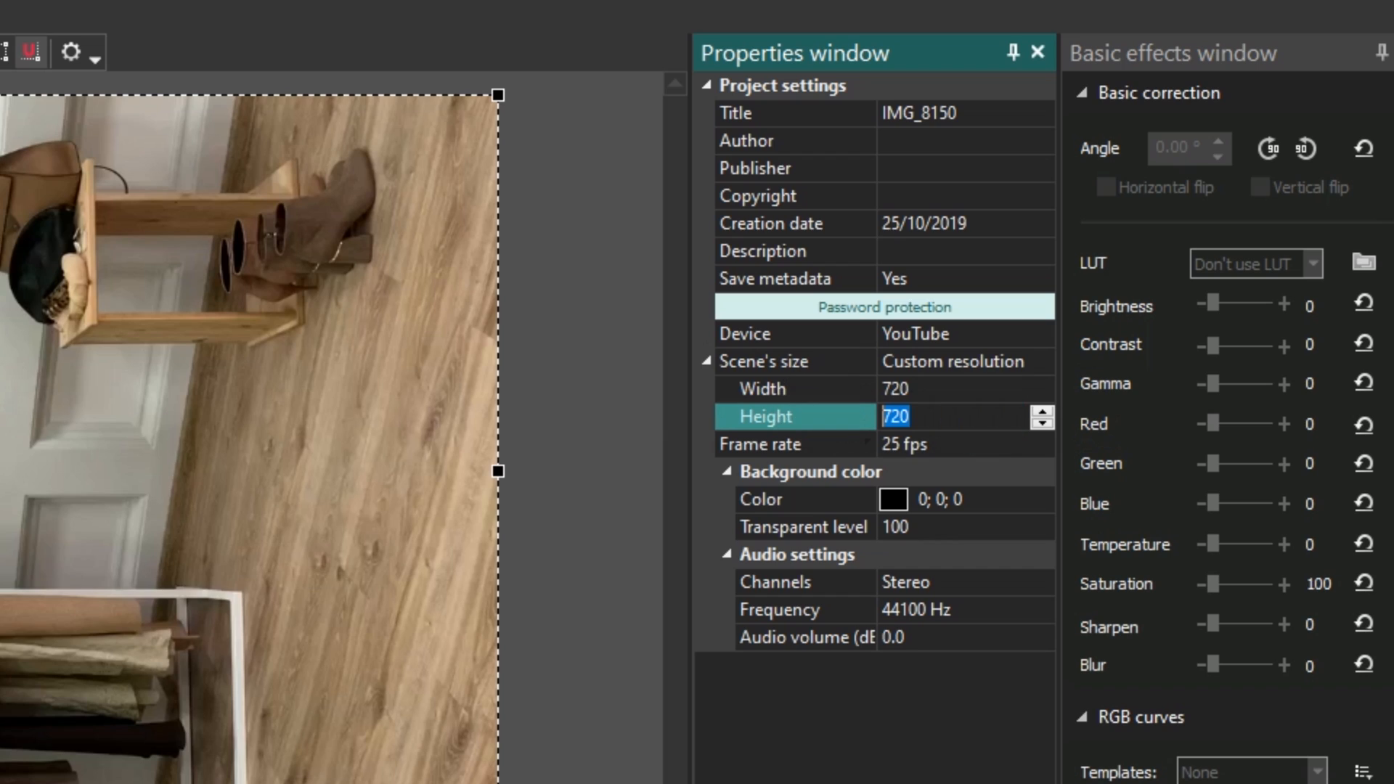
pyautogui.write('1280')
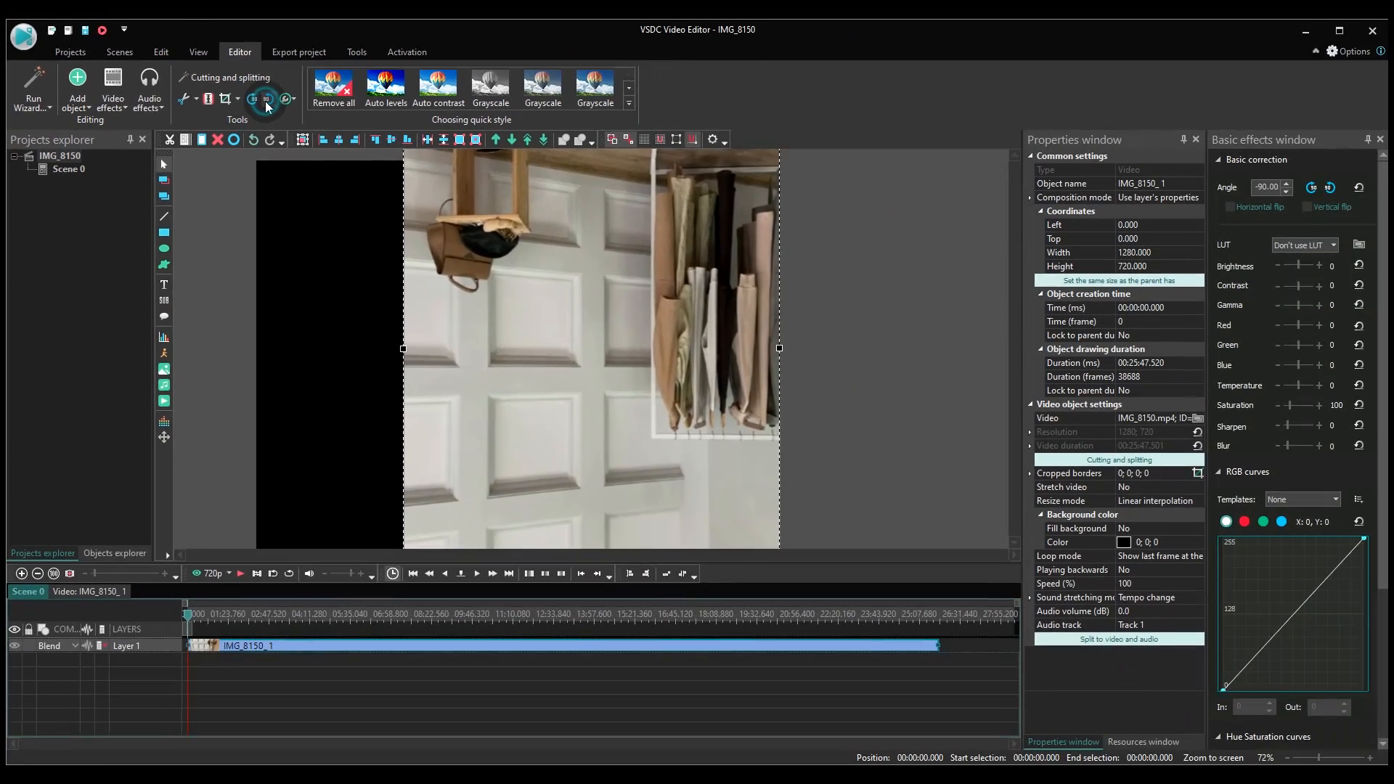
# Step: Rotate the clip another 90° to -270° and drag it to fill the portrait scene
pyautogui.click(265, 99)
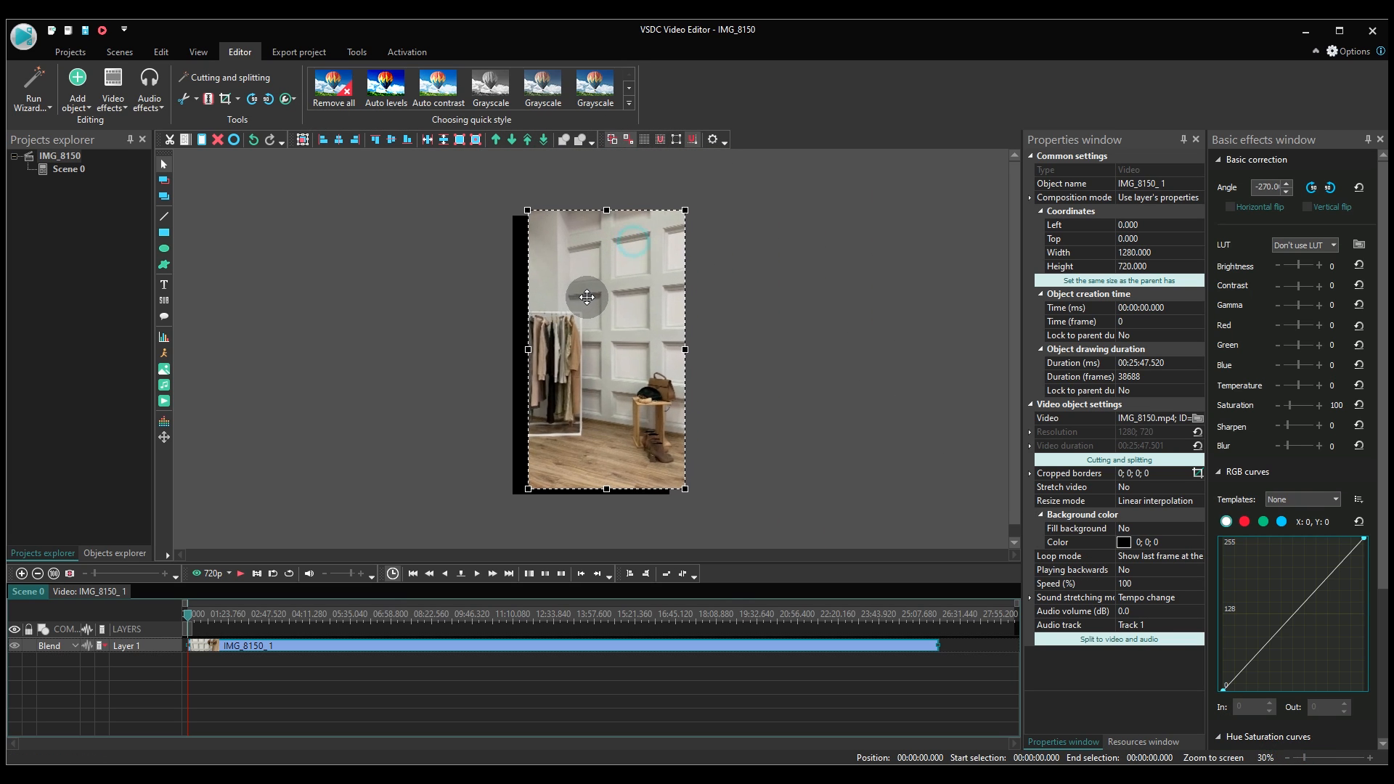
pyautogui.moveTo(587, 297); pyautogui.dragTo(685, 324)
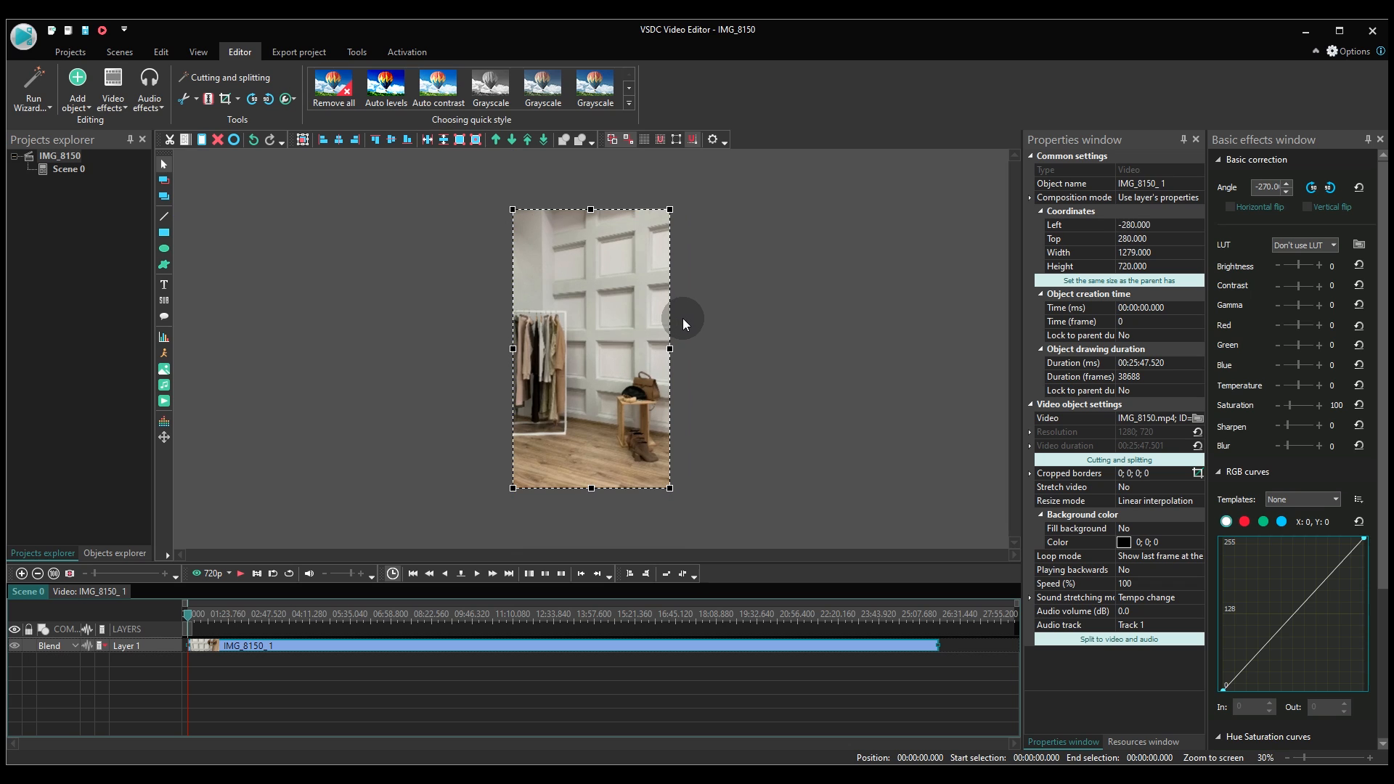